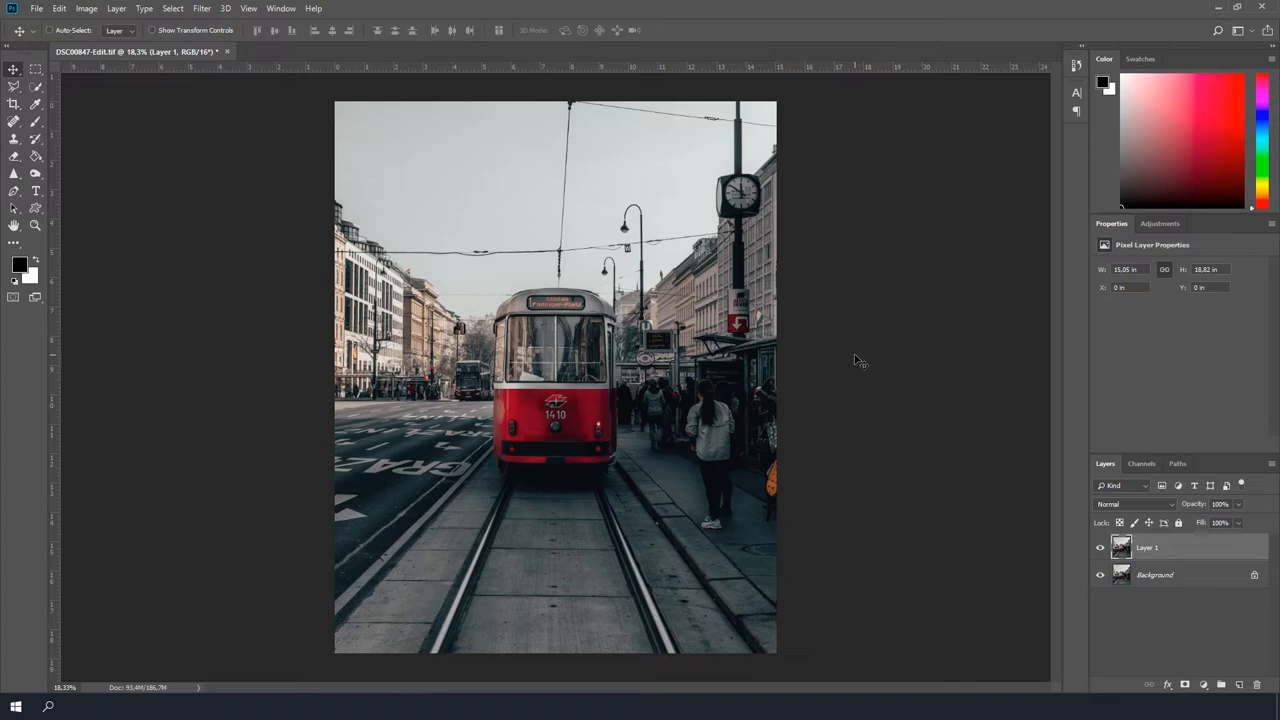
Apply a Zoom radial blur centred on the tram to the duplicated Layer 1.
{"action": "left_click", "coordinate": [200, 8]}
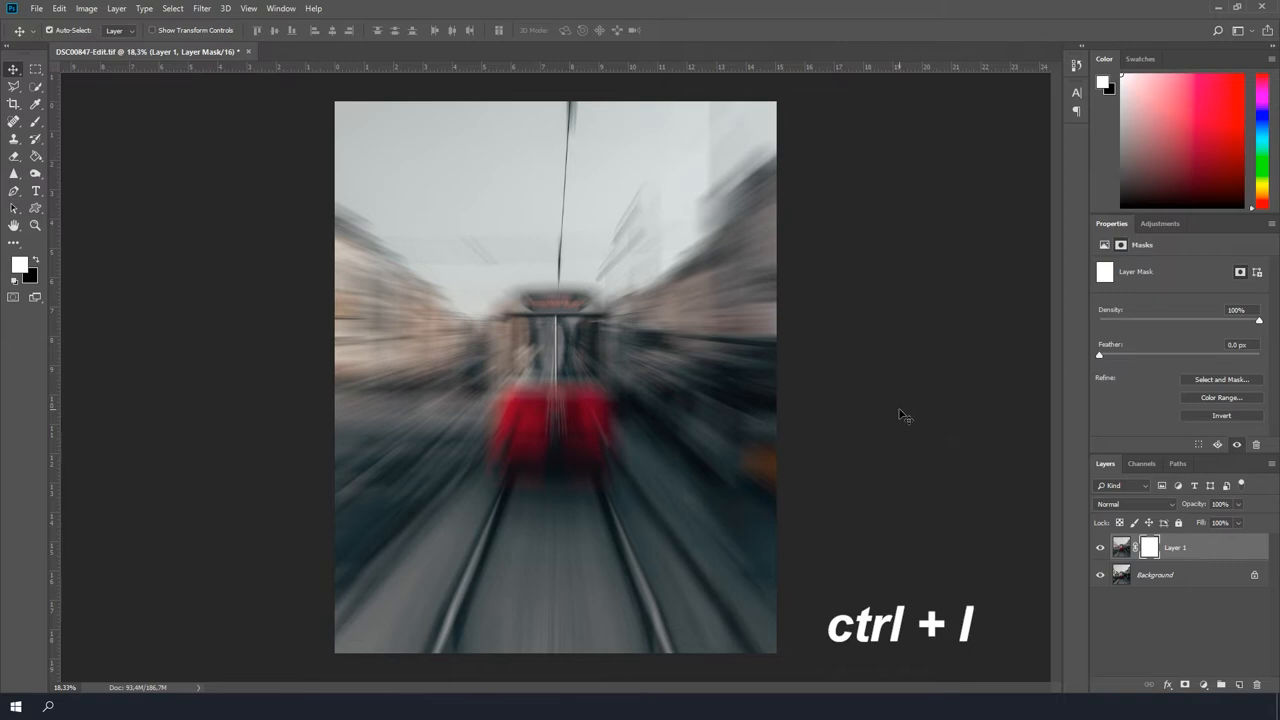
Invert the new layer mask on Layer 1 (Ctrl+I) so the blur is hidden.
{"action": "key", "text": "ctrl+i"}
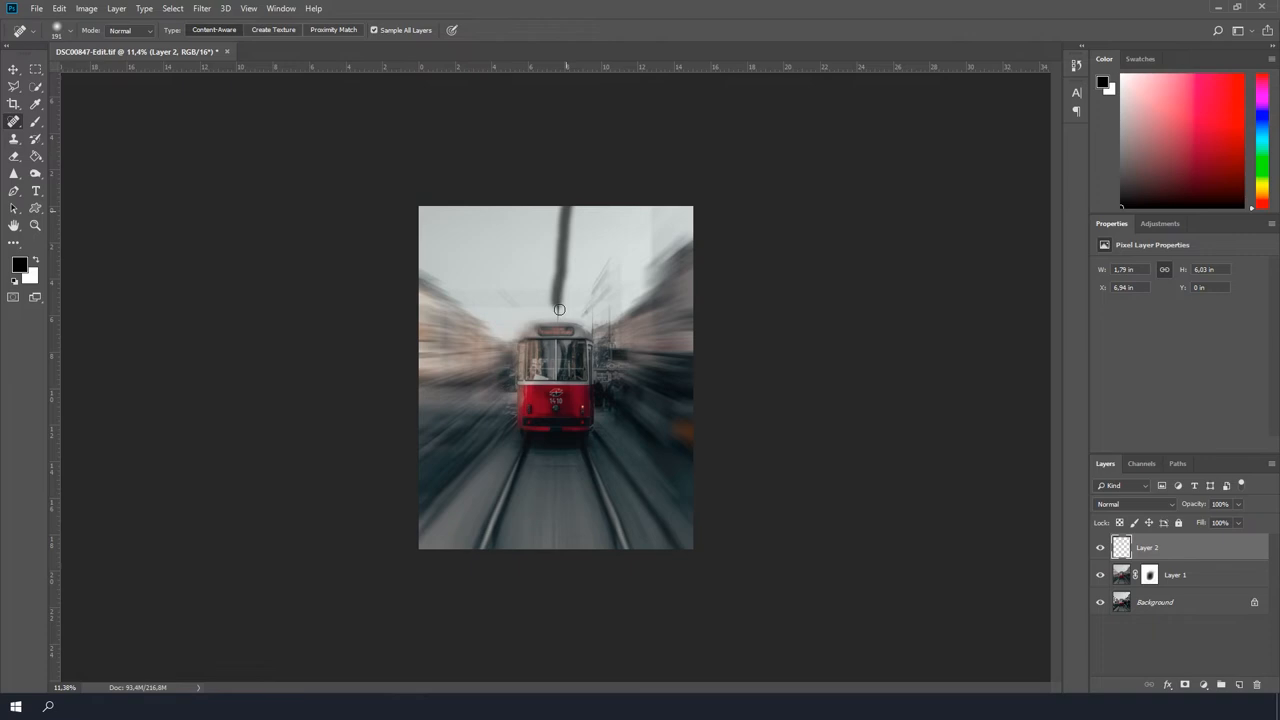
Paint on Layer 1's mask around the tram to keep it sharp against the blurred street.
{"action": "left_click", "coordinate": [1150, 574]}
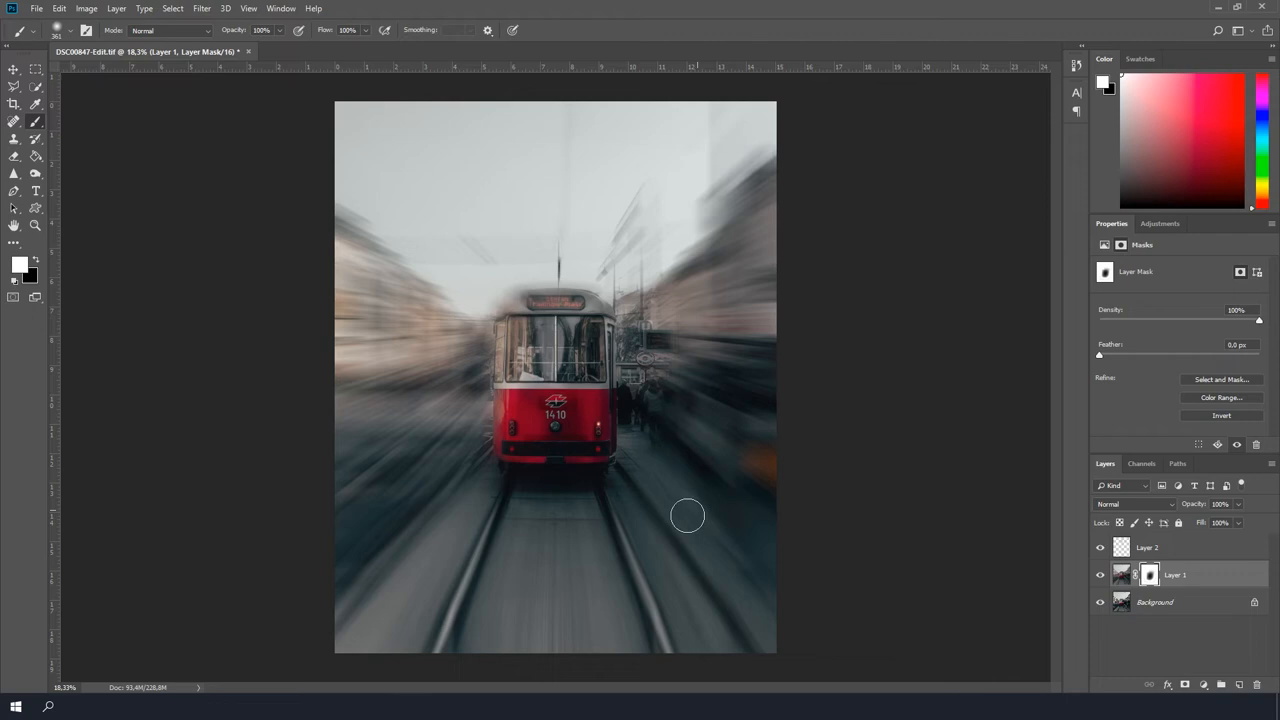